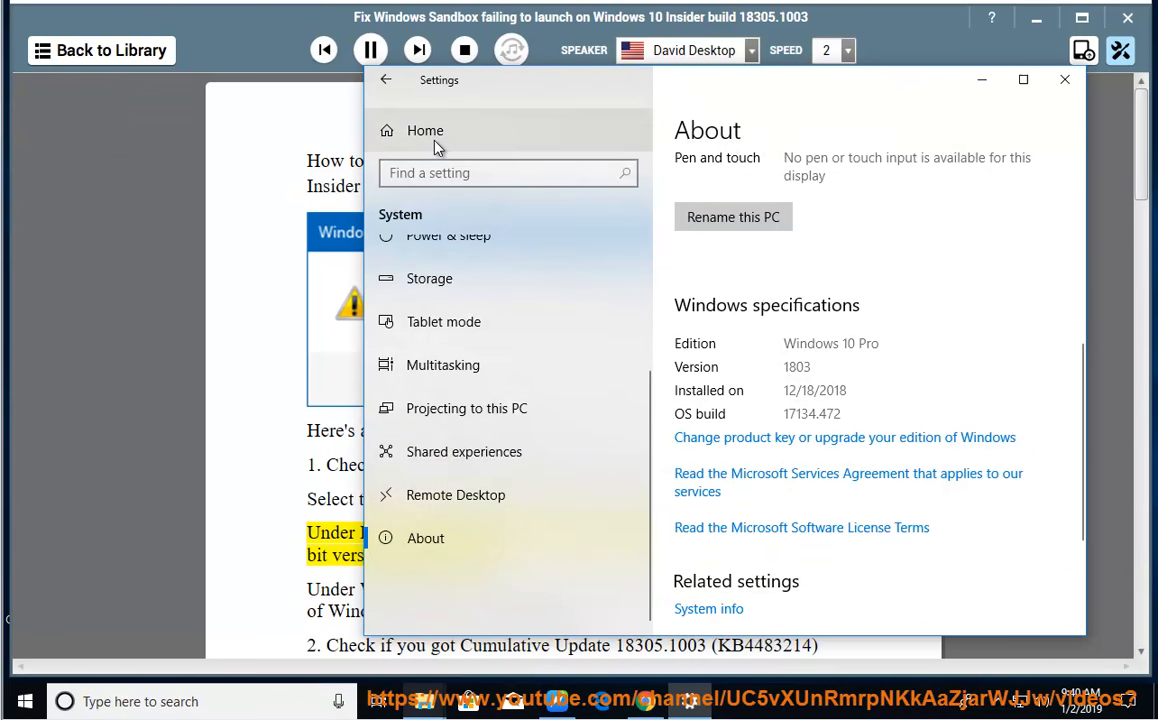
- Review the About page showing Windows 10 Pro 1803, build 17134.472, then return to the reader
{"action": "left_click", "coordinate": [428, 256]}
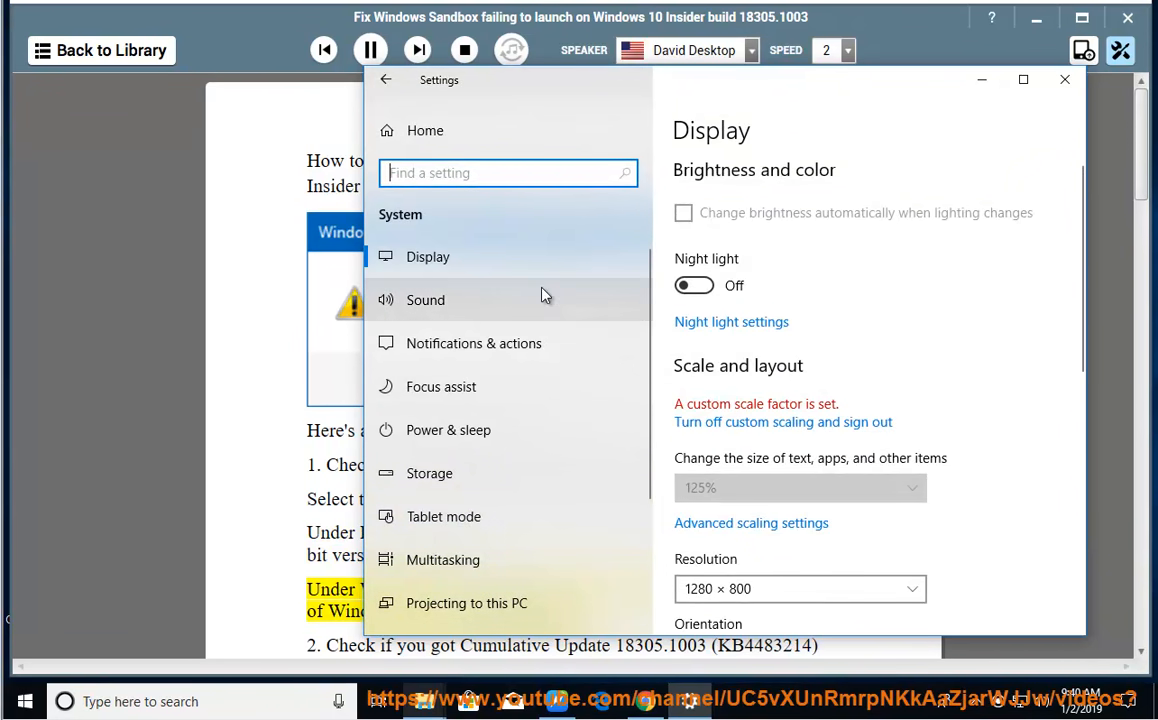
{"action": "scroll", "scroll_direction": "down", "scroll_amount": 3}
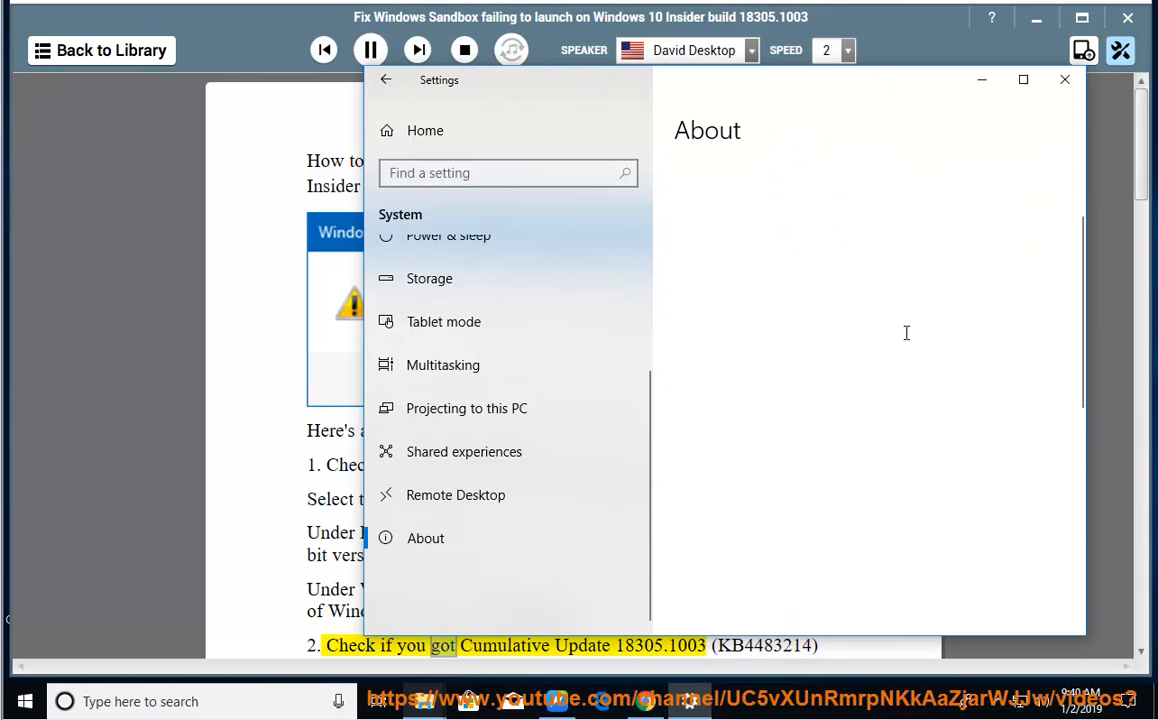
{"action": "scroll", "scroll_direction": "down", "scroll_amount": 3}
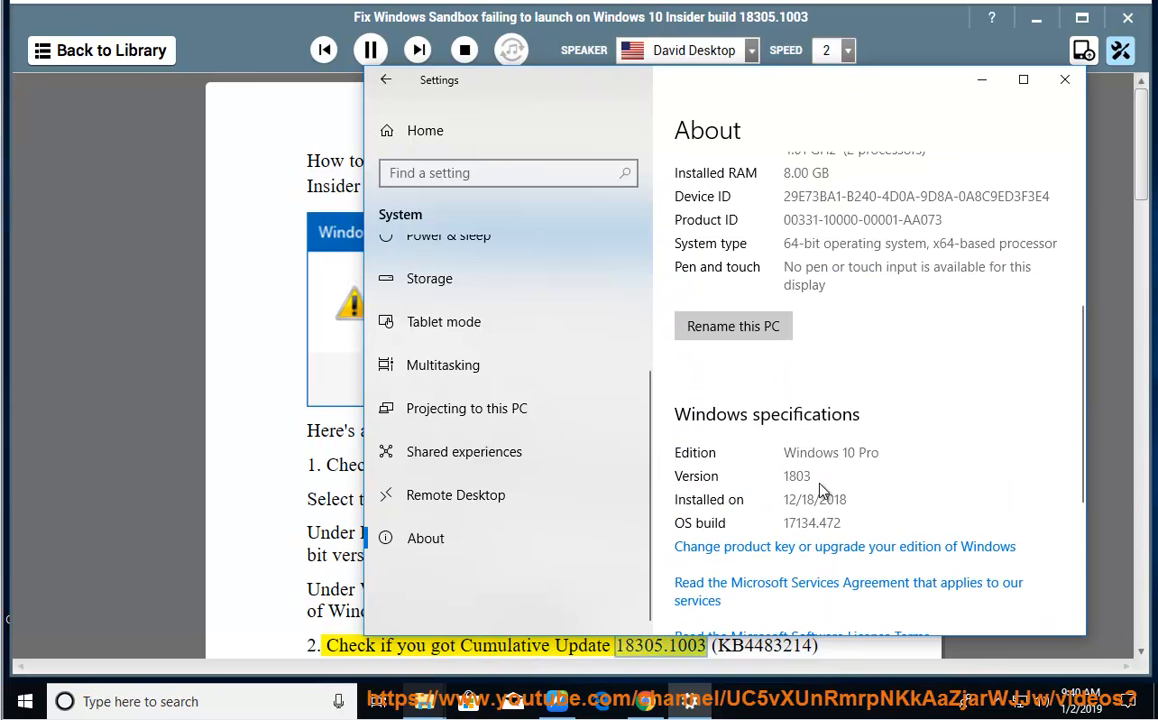
{"action": "left_click", "coordinate": [1064, 80]}
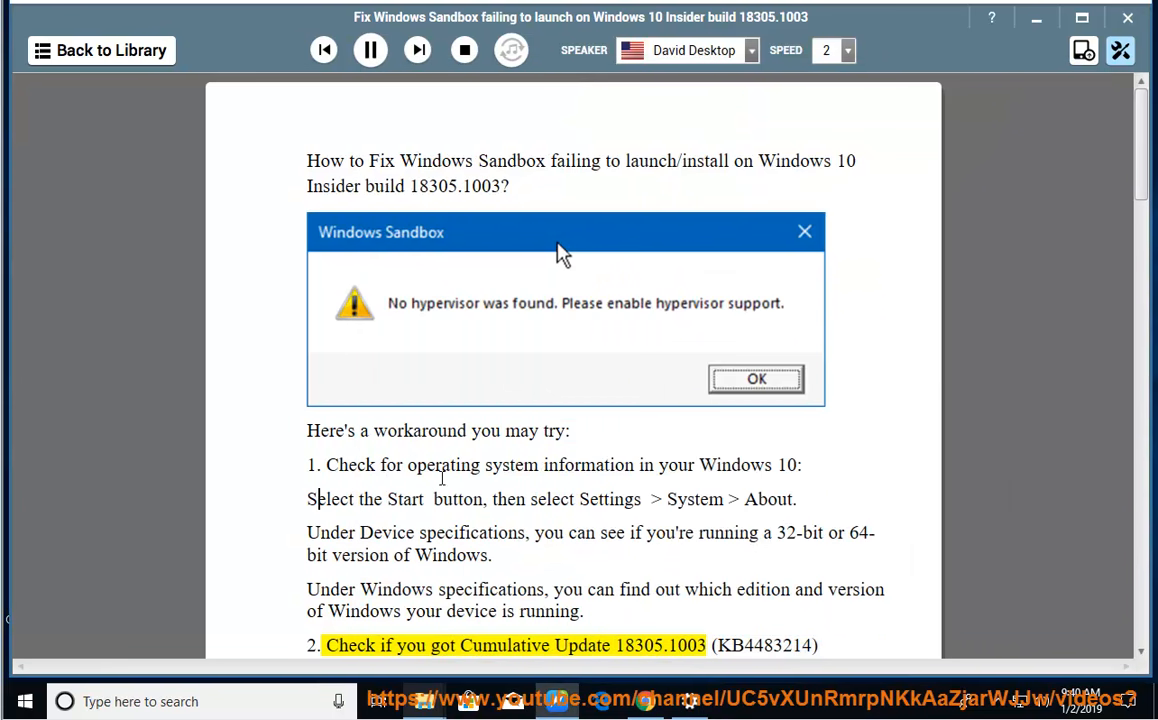
- Scroll the reader to step 2 about KB4483214 and pause narration, ready to search Windows
{"action": "scroll", "scroll_direction": "down", "scroll_amount": 3}
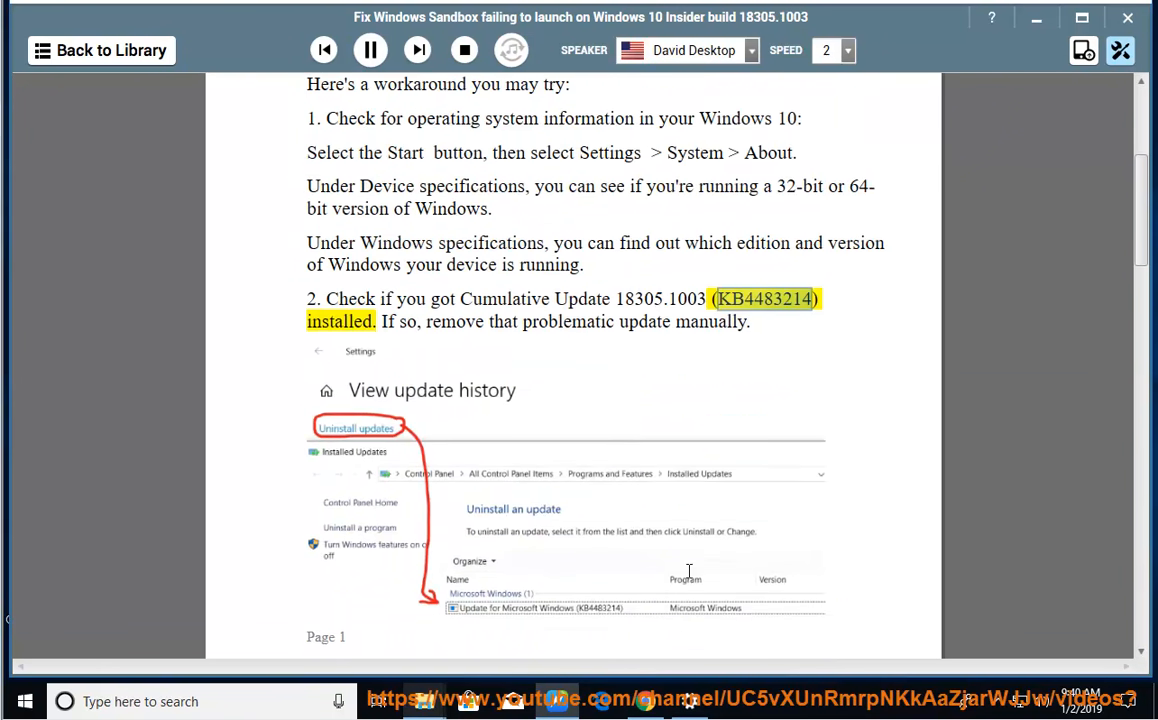
{"action": "scroll", "scroll_direction": "down", "scroll_amount": 3}
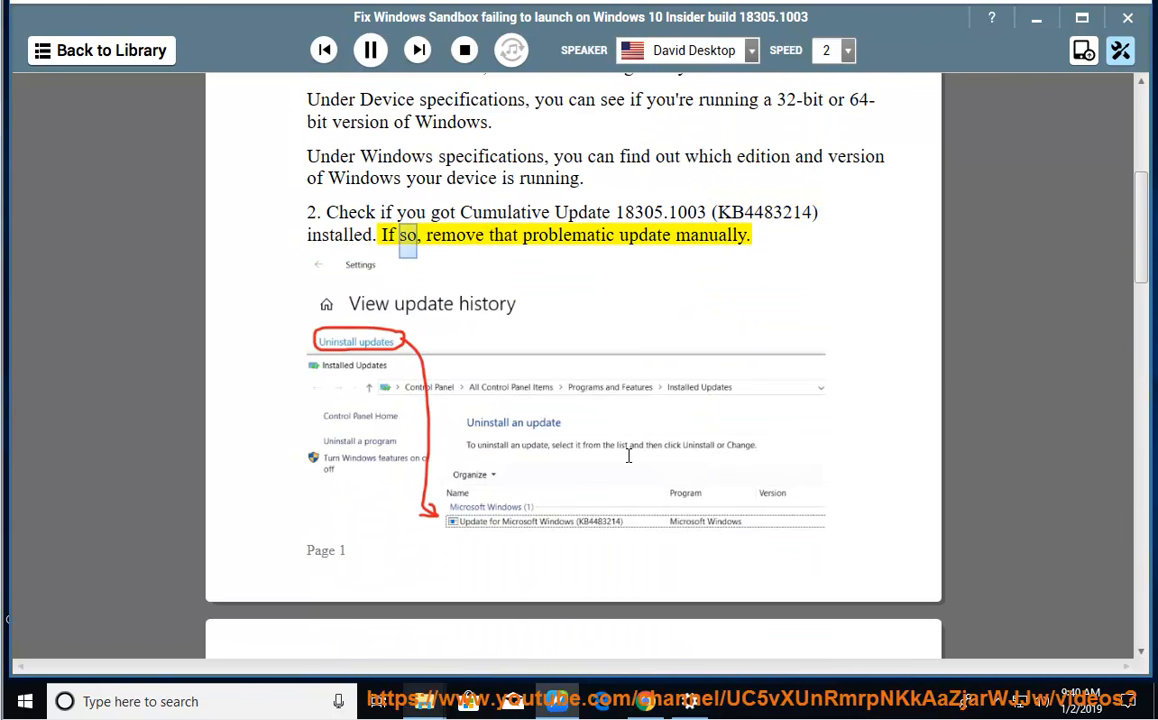
{"action": "left_click", "coordinate": [370, 50]}
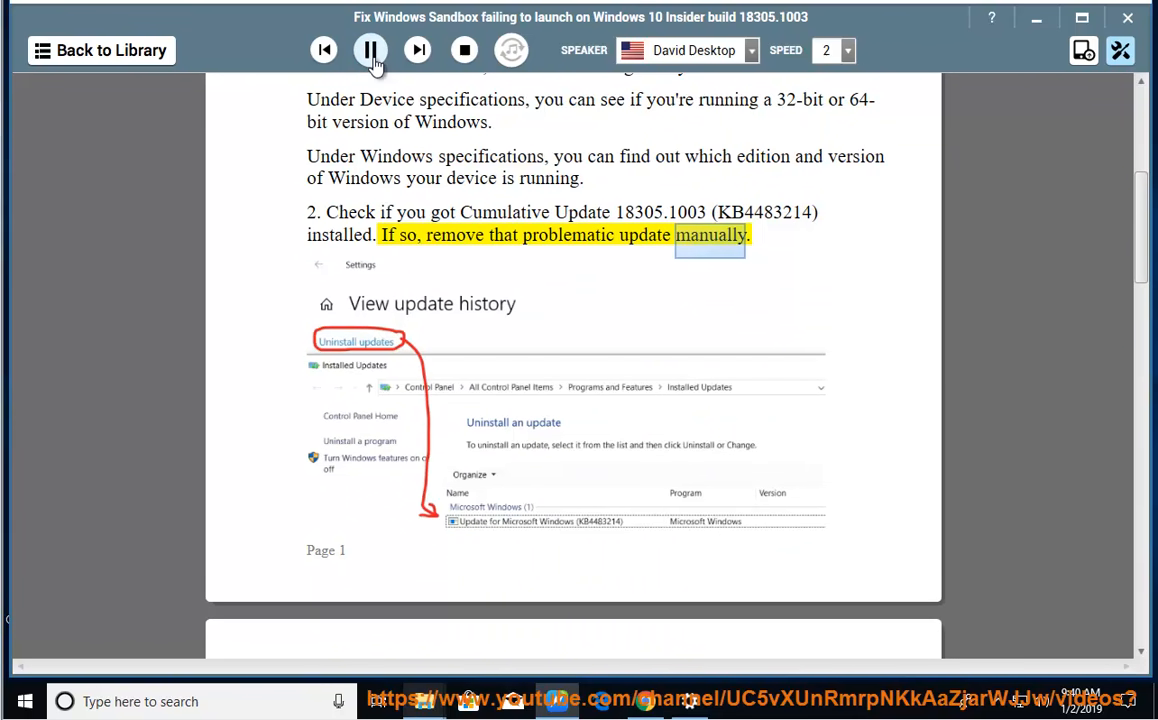
{"action": "left_click", "coordinate": [370, 50]}
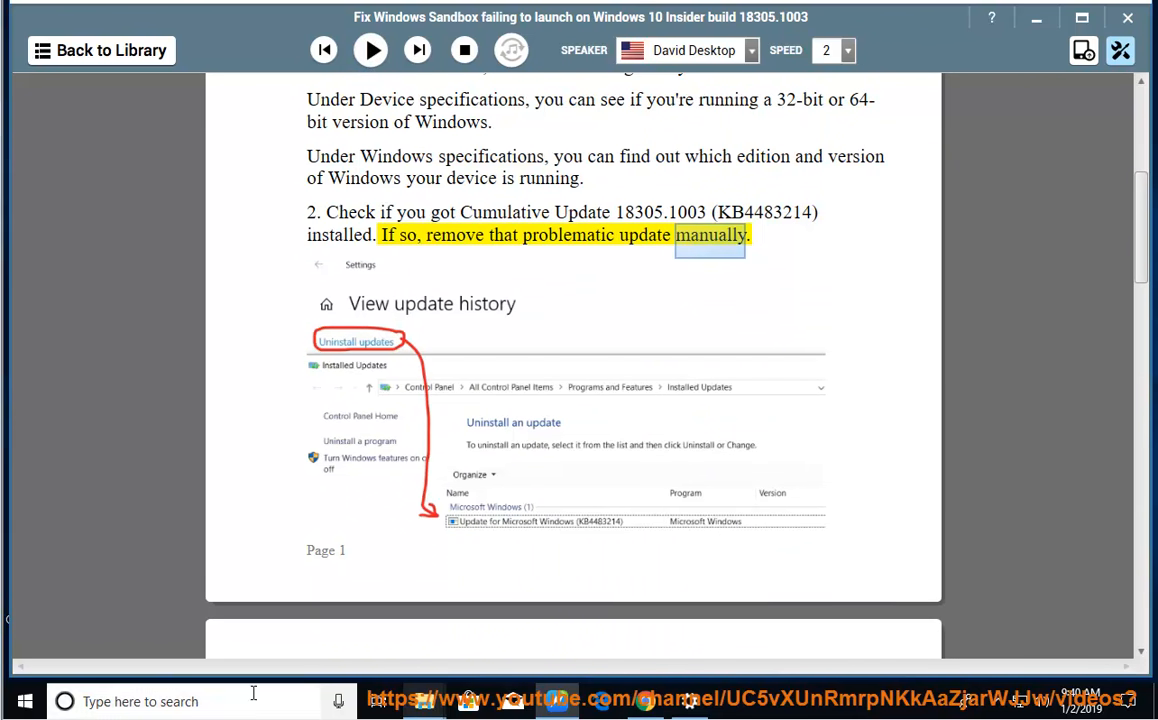
{"action": "type", "text": "con"}
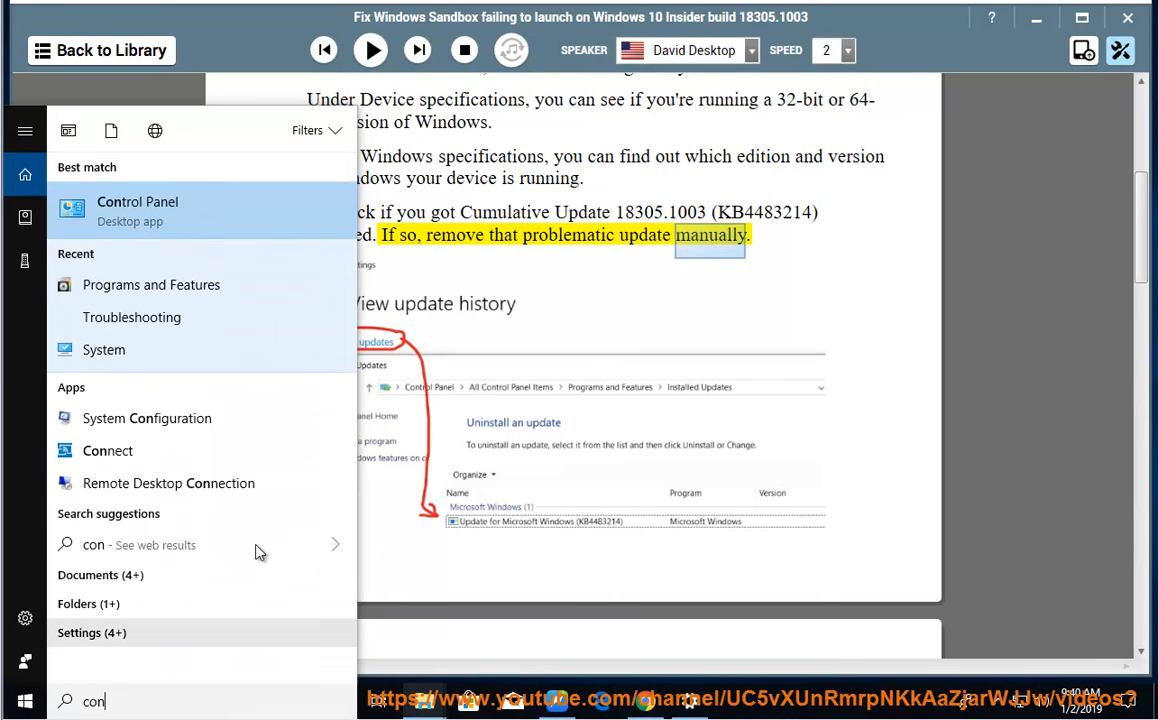
{"action": "left_click", "coordinate": [136, 210]}
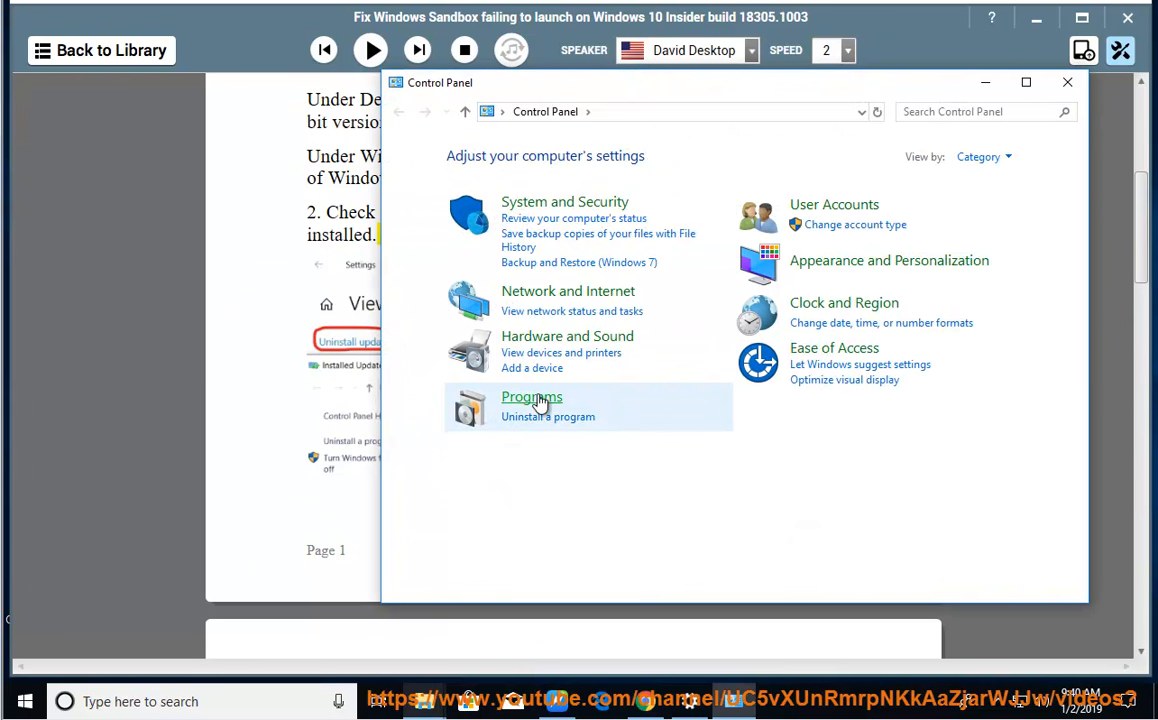
{"action": "left_click", "coordinate": [532, 396]}
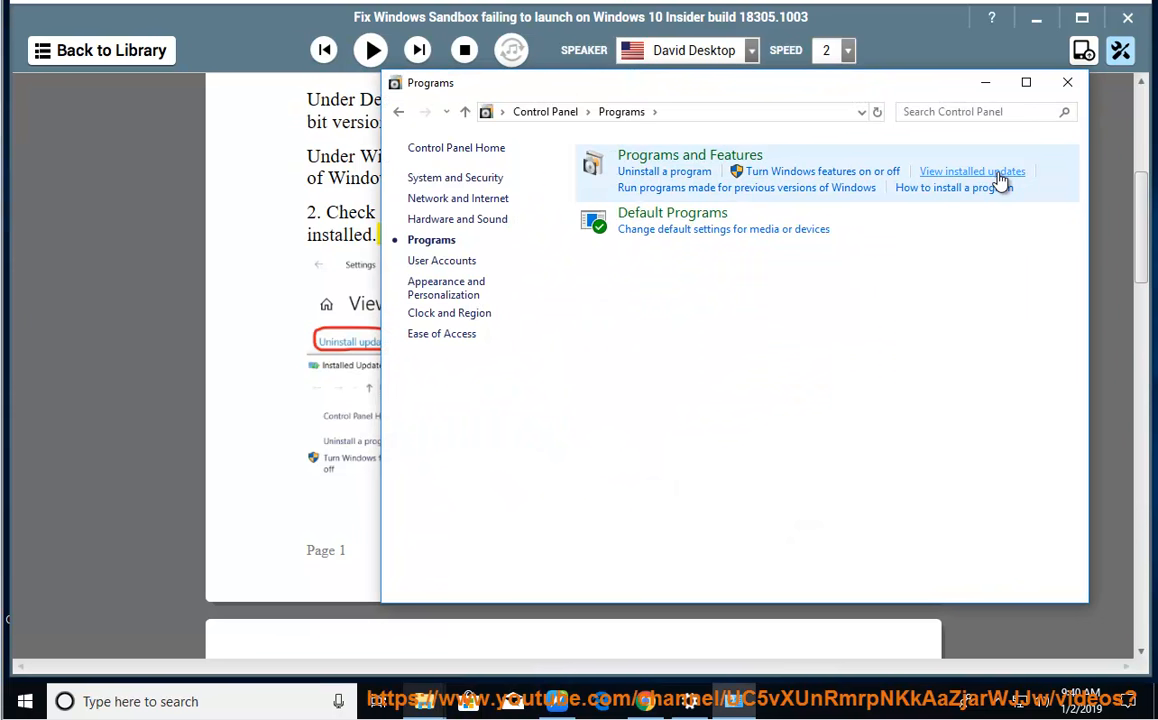
{"action": "left_click", "coordinate": [972, 172]}
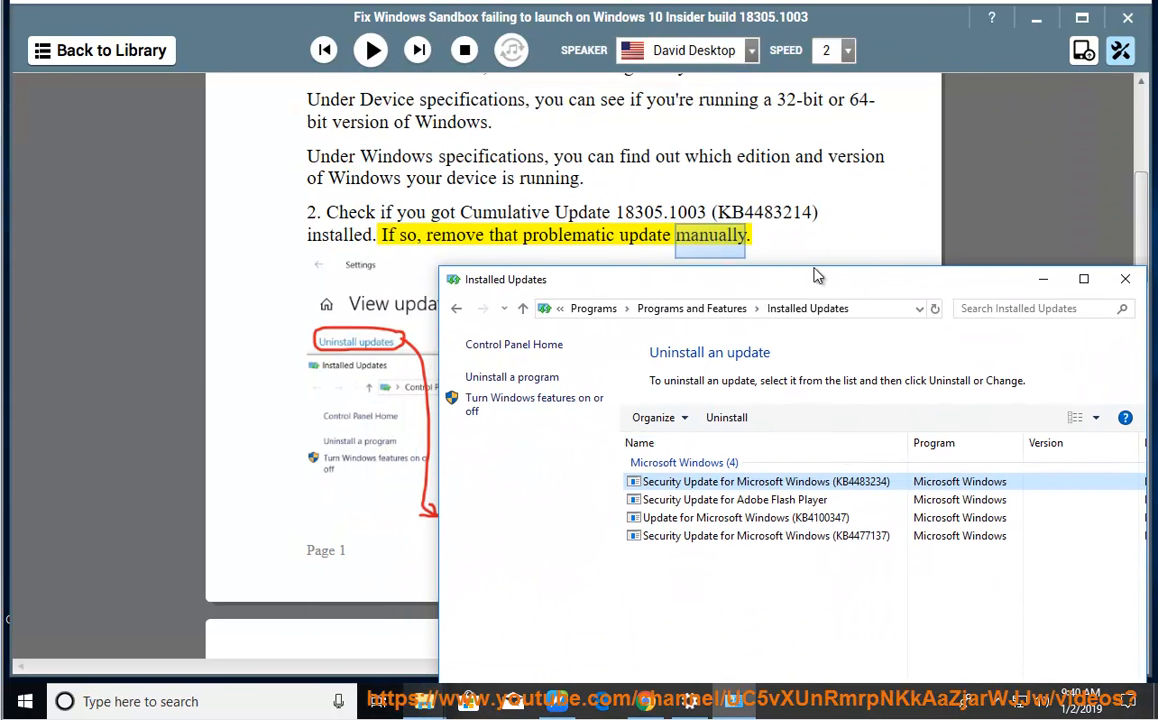
{"action": "mouse_move", "coordinate": [1052, 356]}
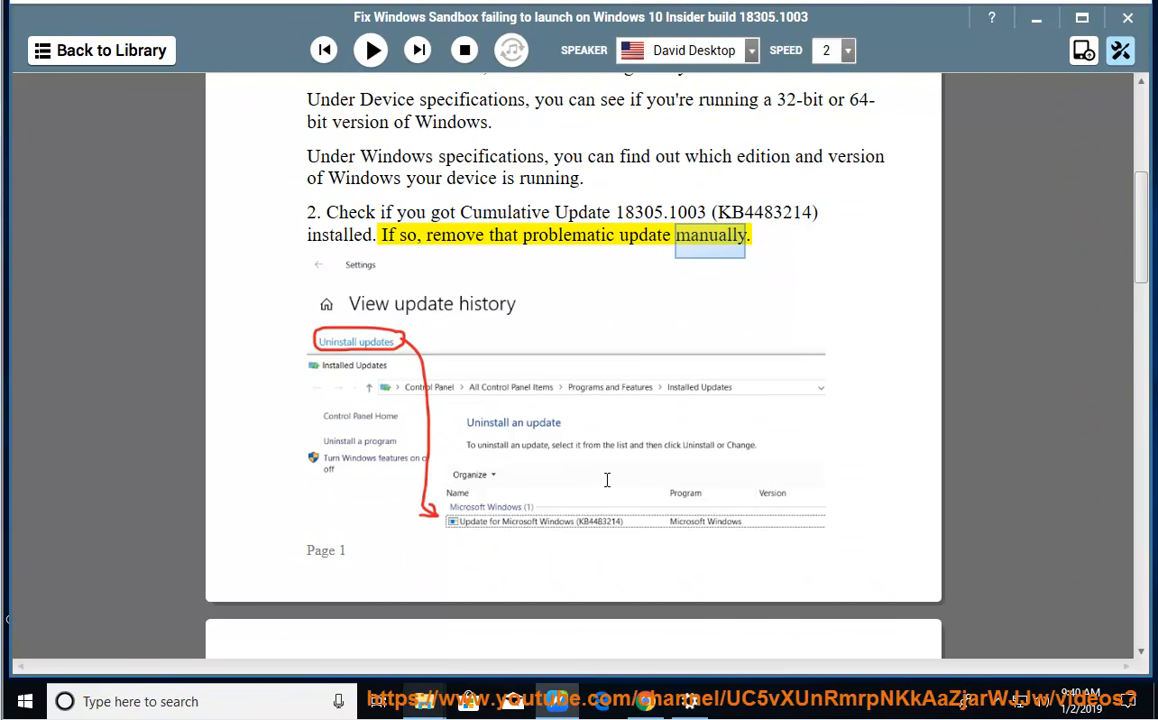
{"action": "left_click", "coordinate": [370, 50]}
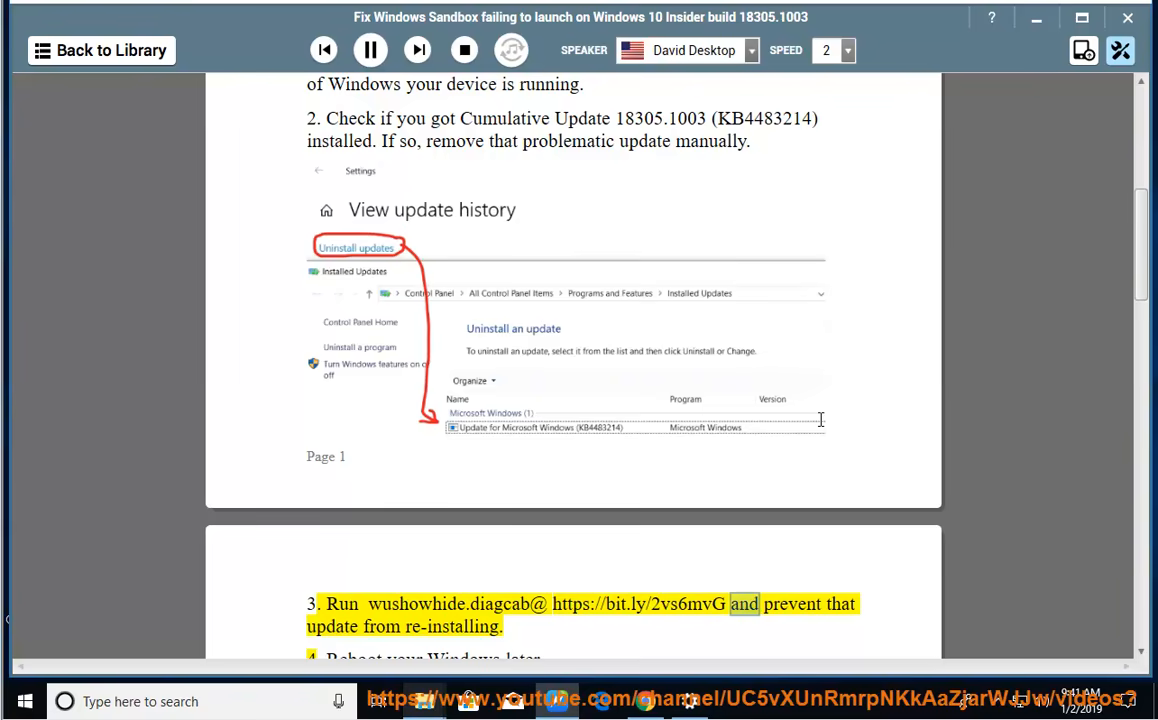
- Run the Show or hide updates troubleshooter and mark the Defender definition update KB2267602 to hide
{"action": "scroll", "scroll_direction": "down", "scroll_amount": 3}
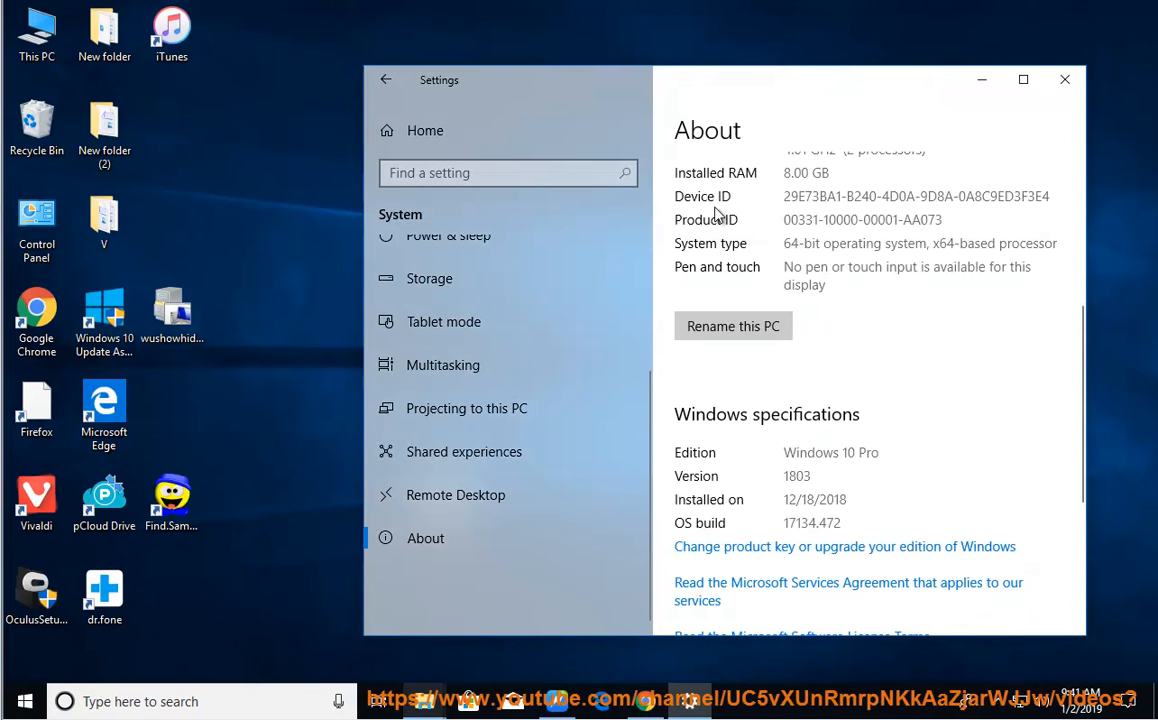
{"action": "left_click", "coordinate": [1064, 80]}
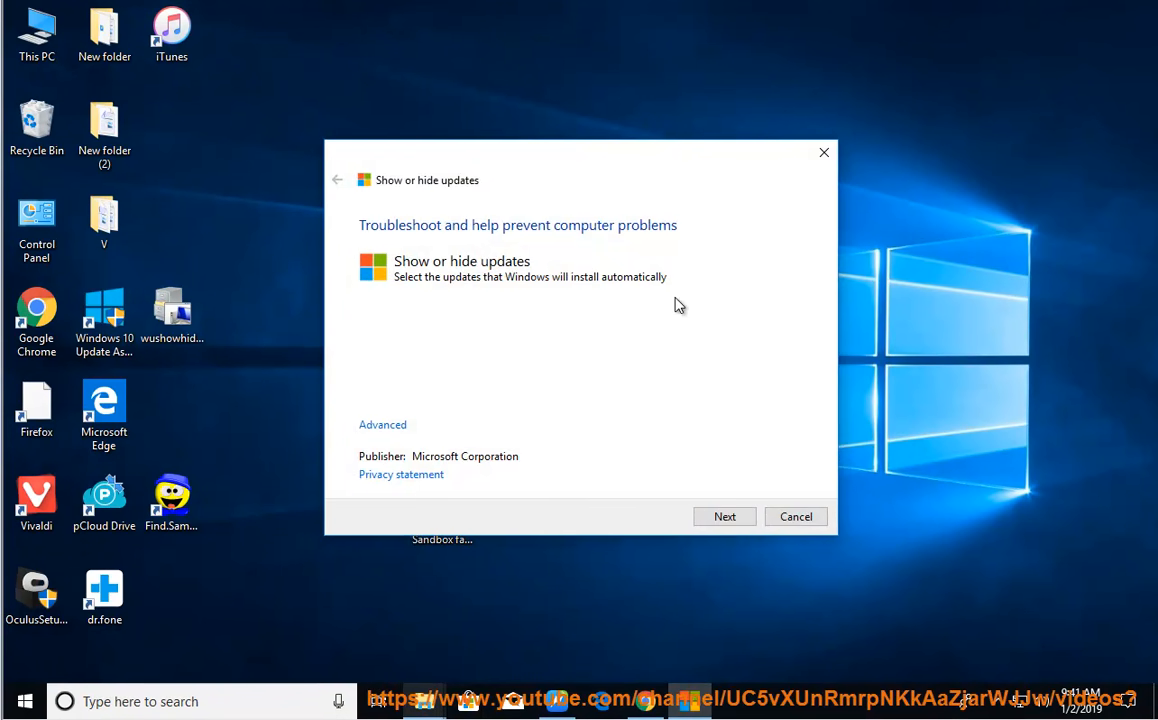
{"action": "left_click", "coordinate": [724, 516]}
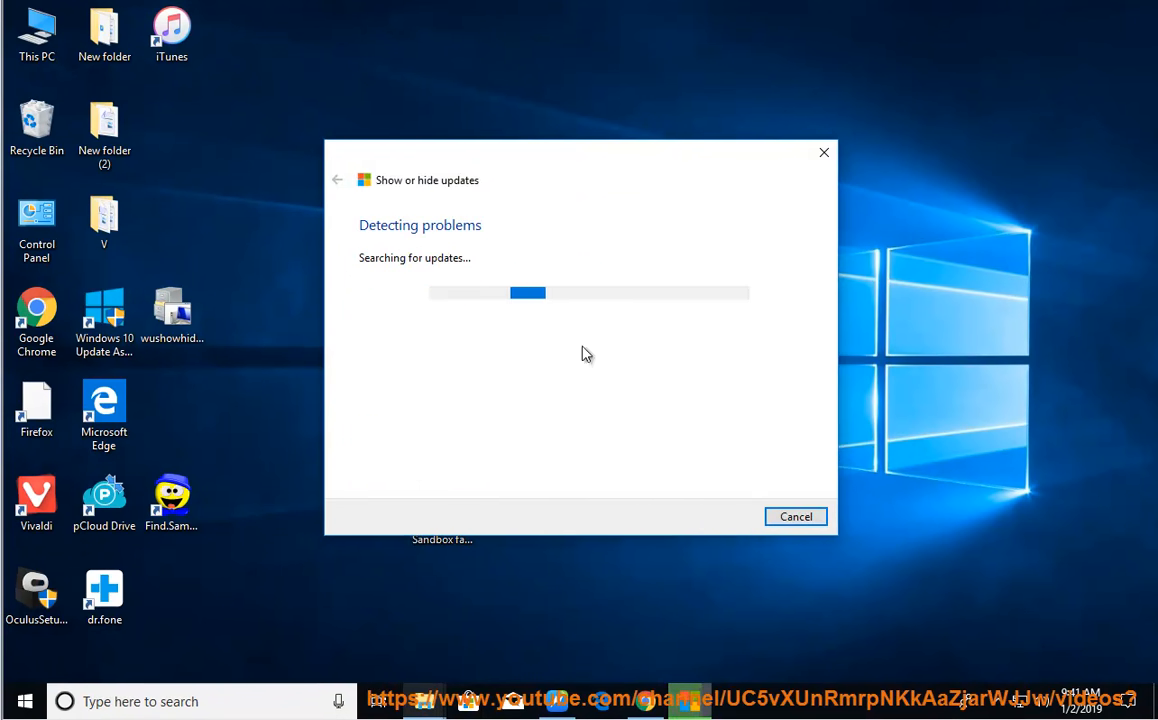
{"action": "mouse_move", "coordinate": [464, 312]}
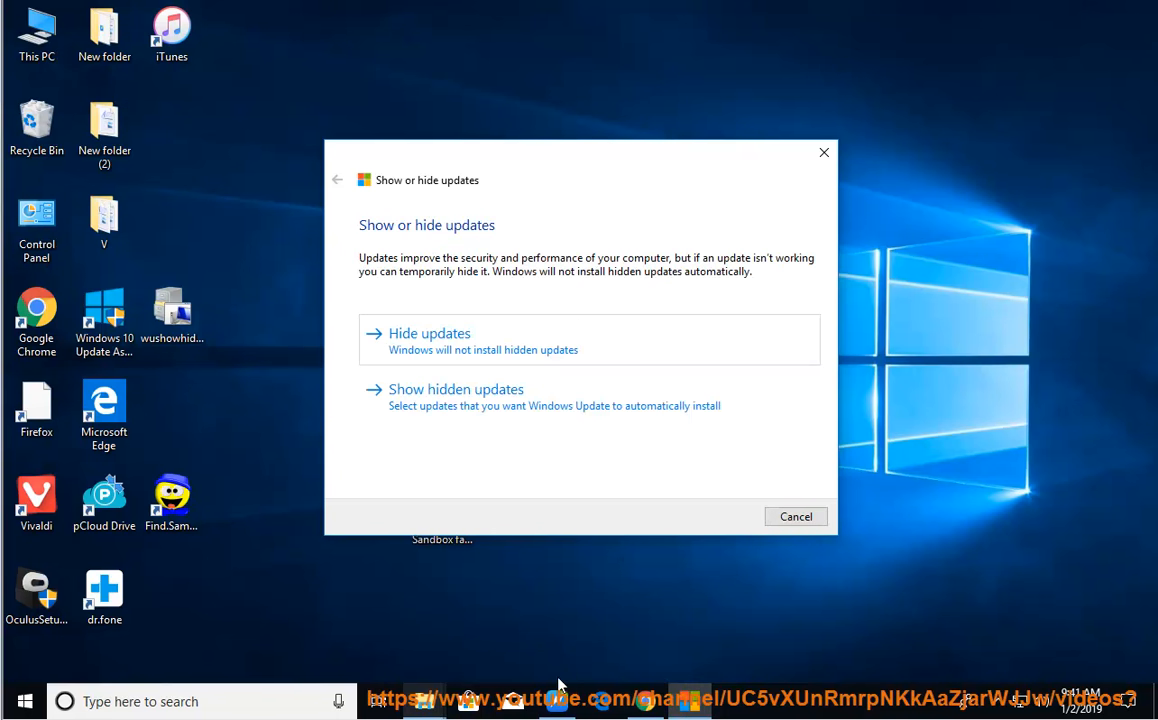
{"action": "mouse_move", "coordinate": [504, 352]}
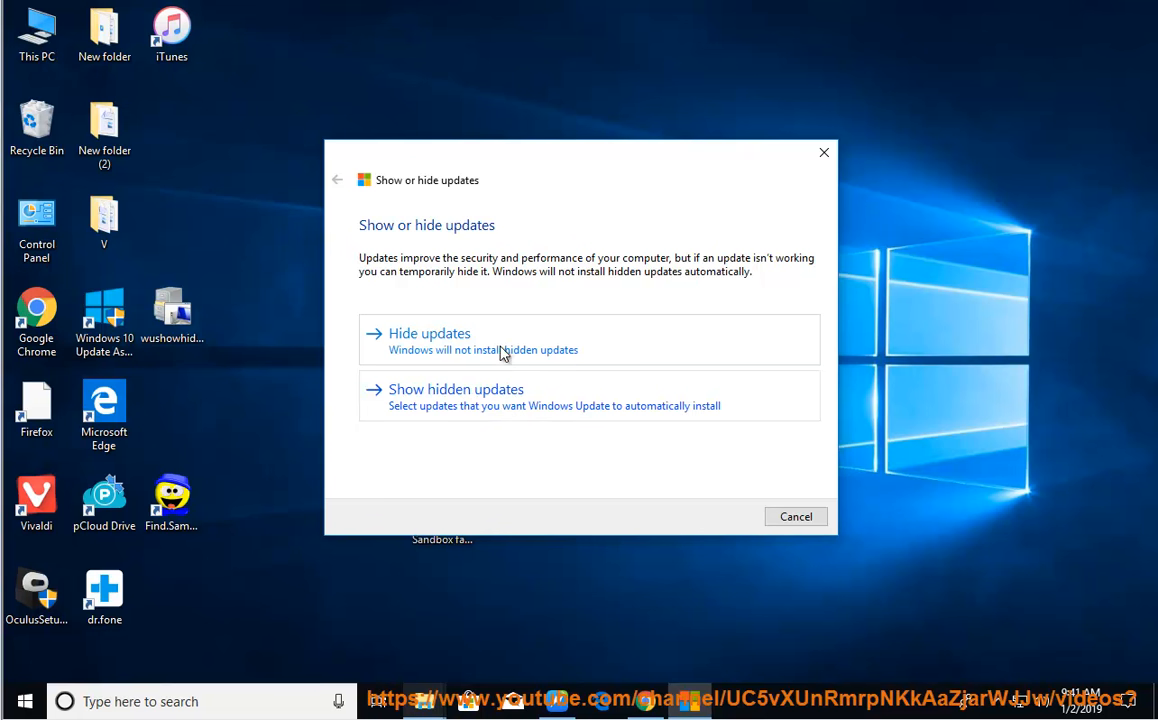
{"action": "left_click", "coordinate": [428, 332]}
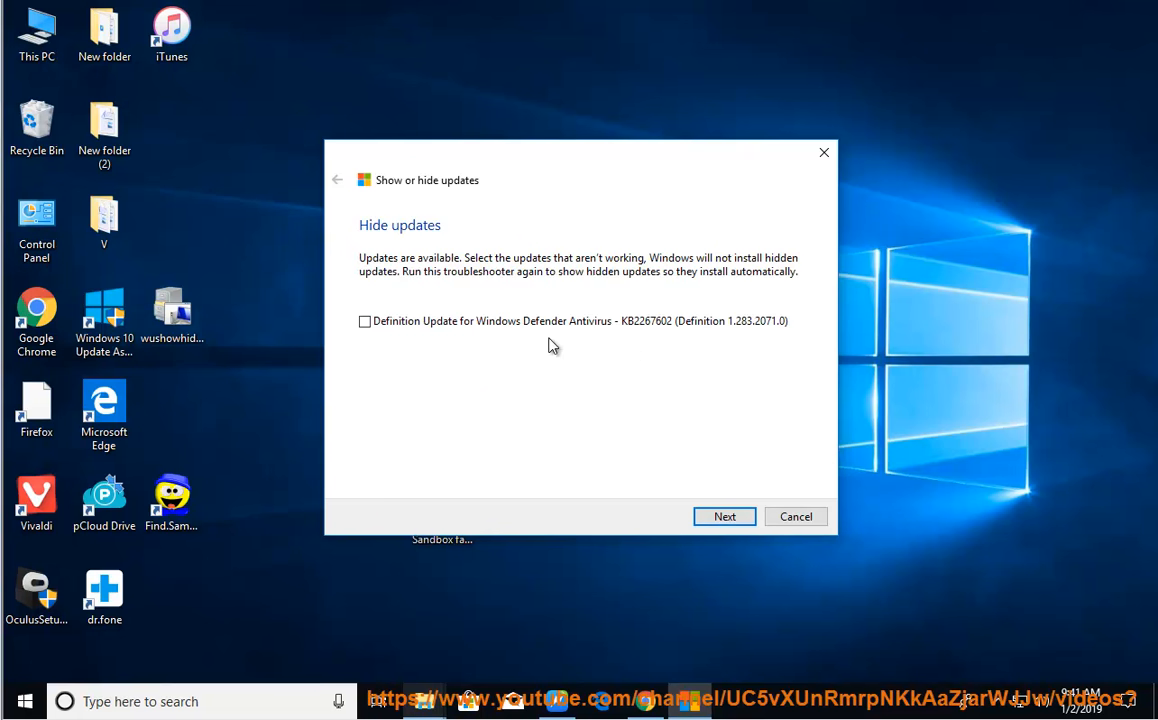
{"action": "left_click", "coordinate": [364, 320]}
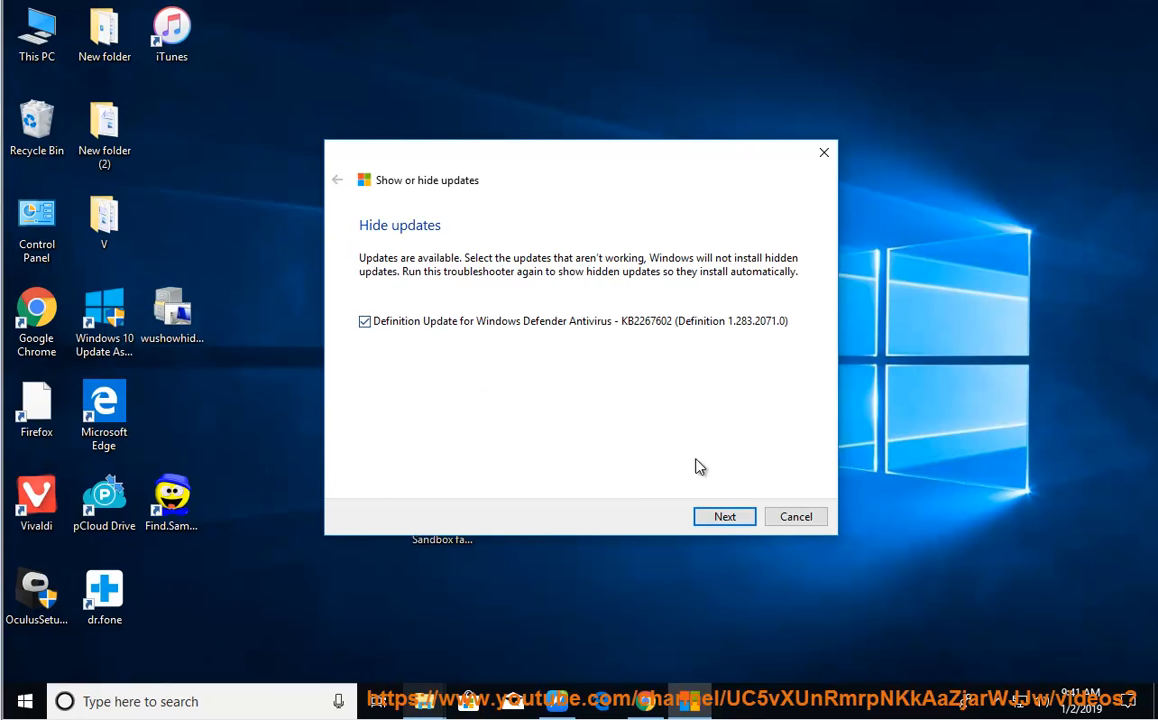
{"action": "mouse_move", "coordinate": [384, 240]}
{"action": "type", "text": "CON"}
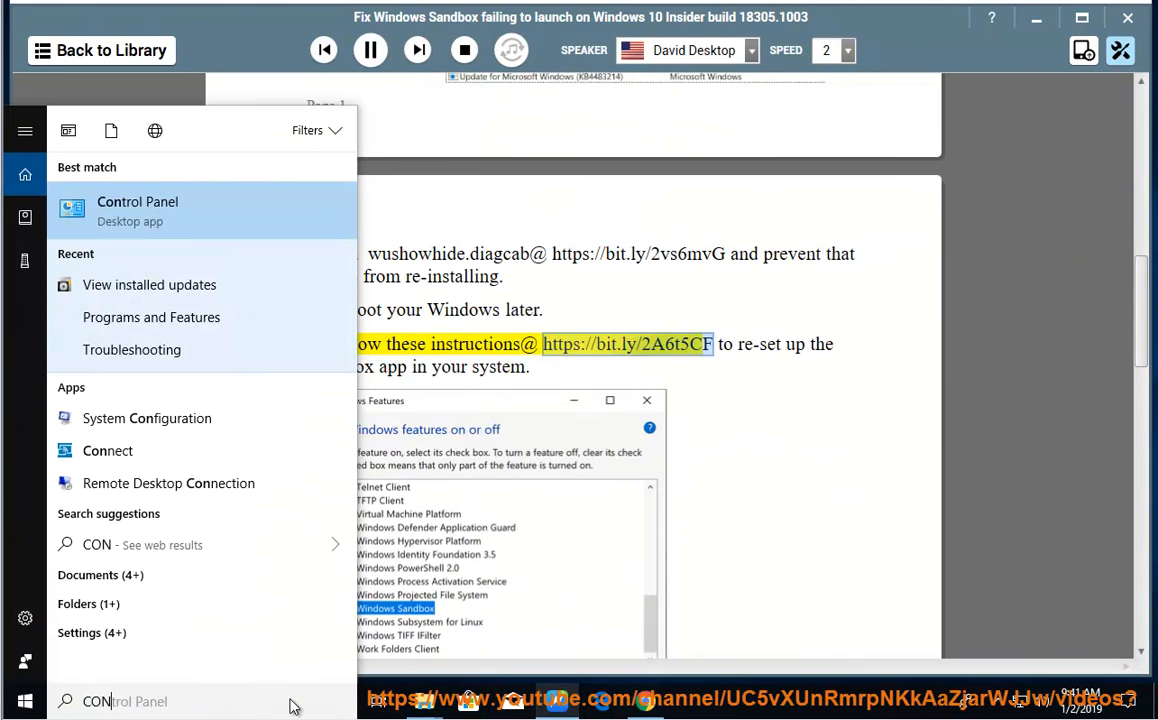
- From Control Panel, search 'TU' and reach the Turn Windows features on or off list
{"action": "left_click", "coordinate": [136, 210]}
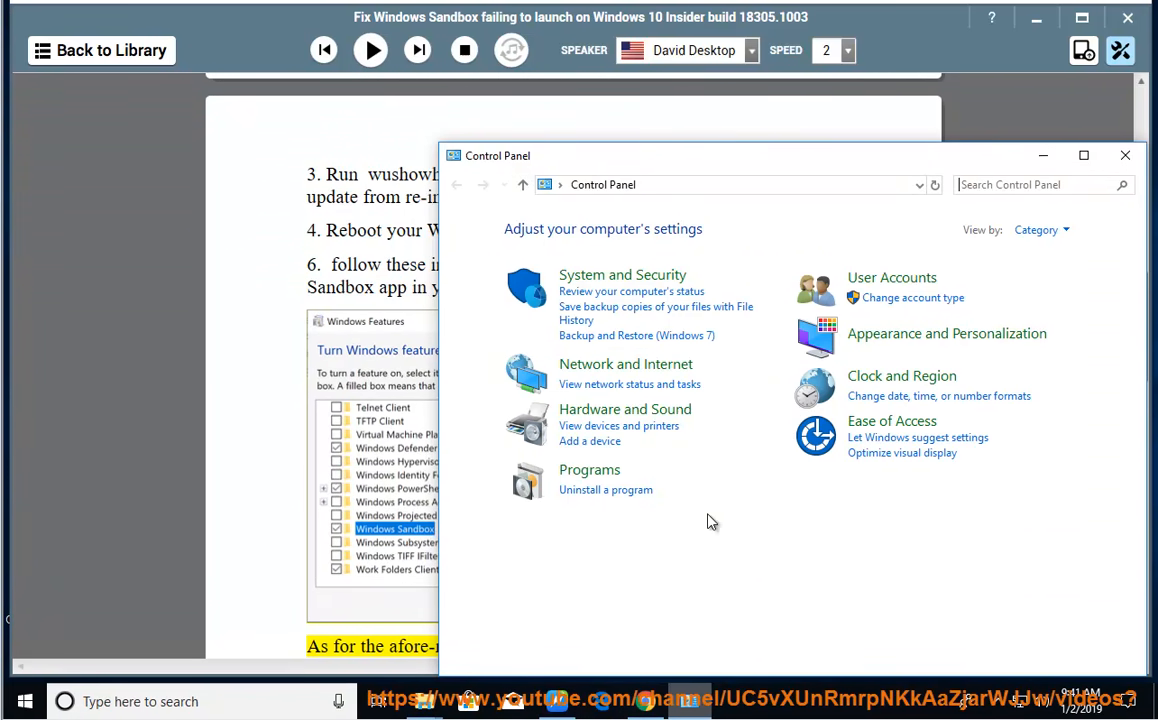
{"action": "left_click", "coordinate": [1040, 184]}
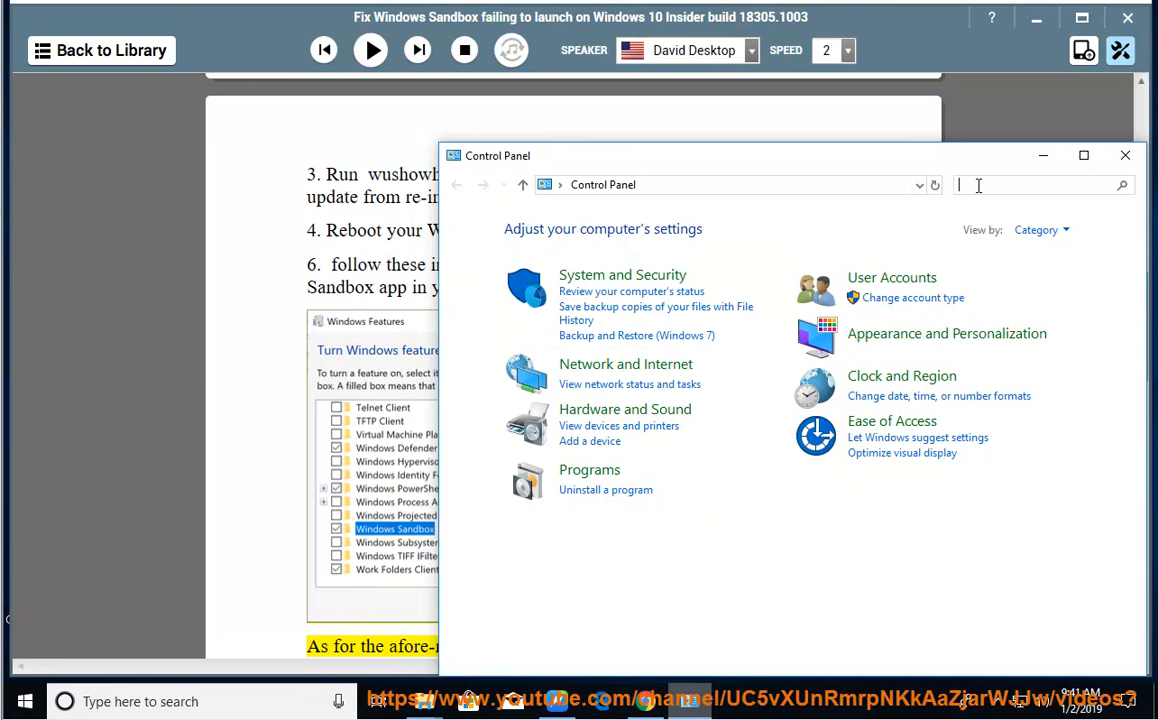
{"action": "type", "text": "TU"}
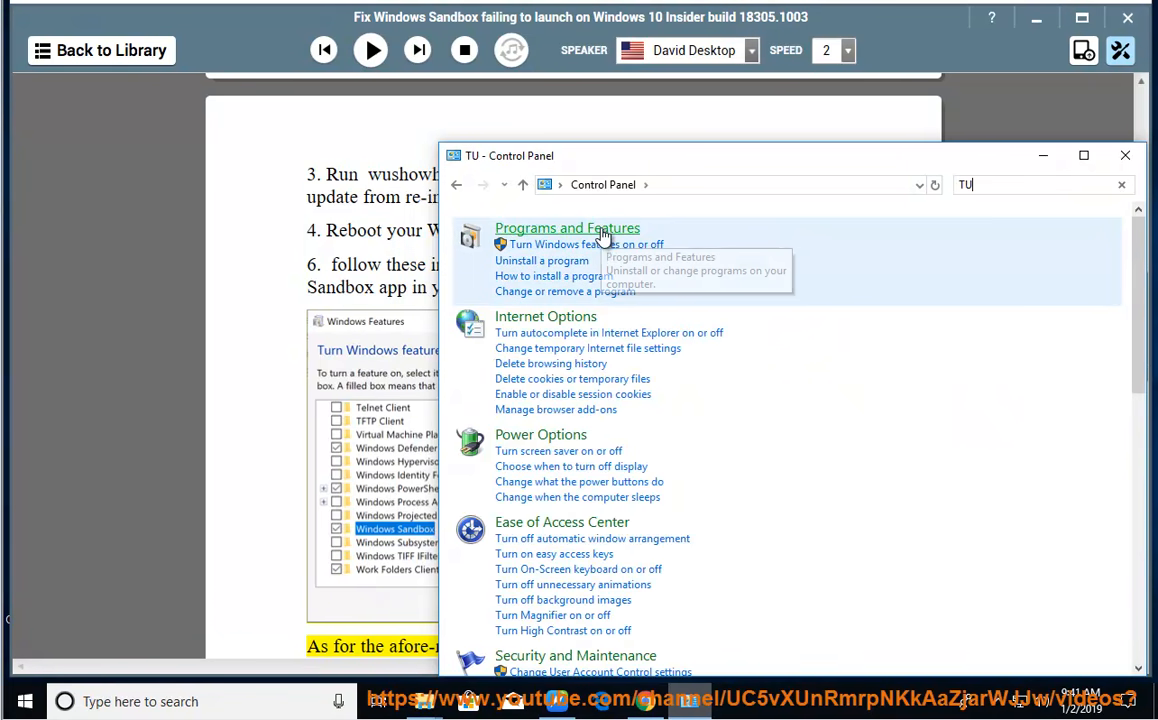
{"action": "left_click", "coordinate": [580, 244]}
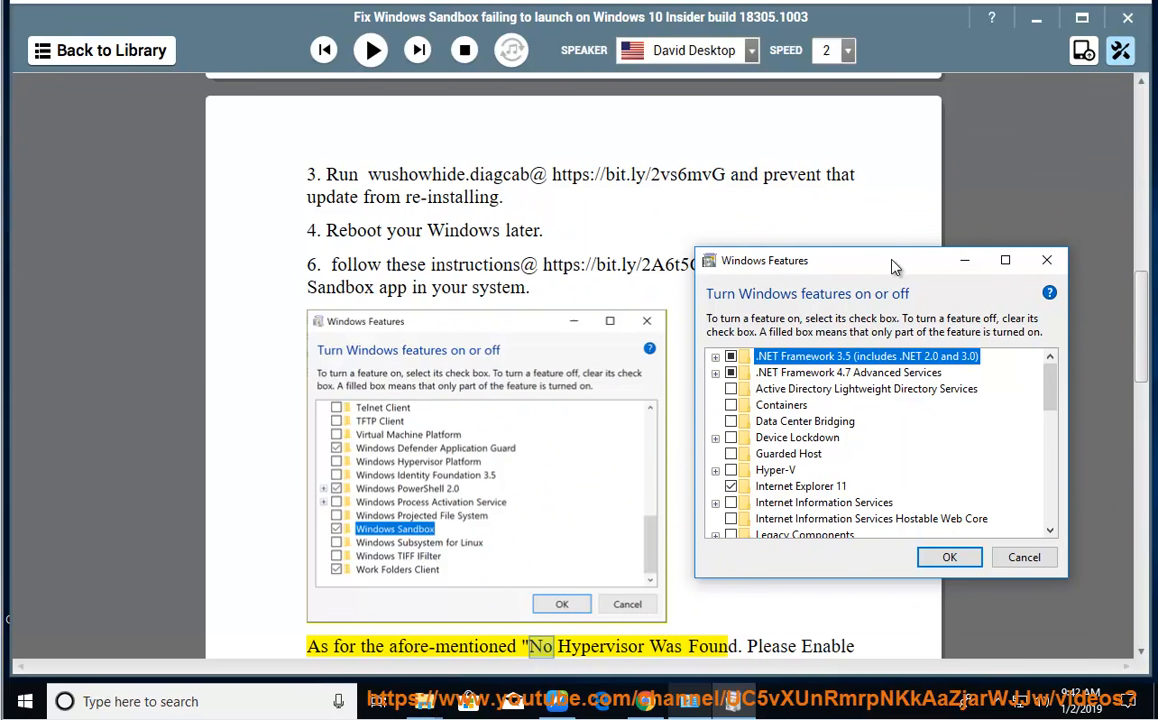
- Enable the Windows Sandbox feature and dismiss the couldn't-complete-changes error messages
{"action": "scroll", "scroll_direction": "down", "scroll_amount": 3}
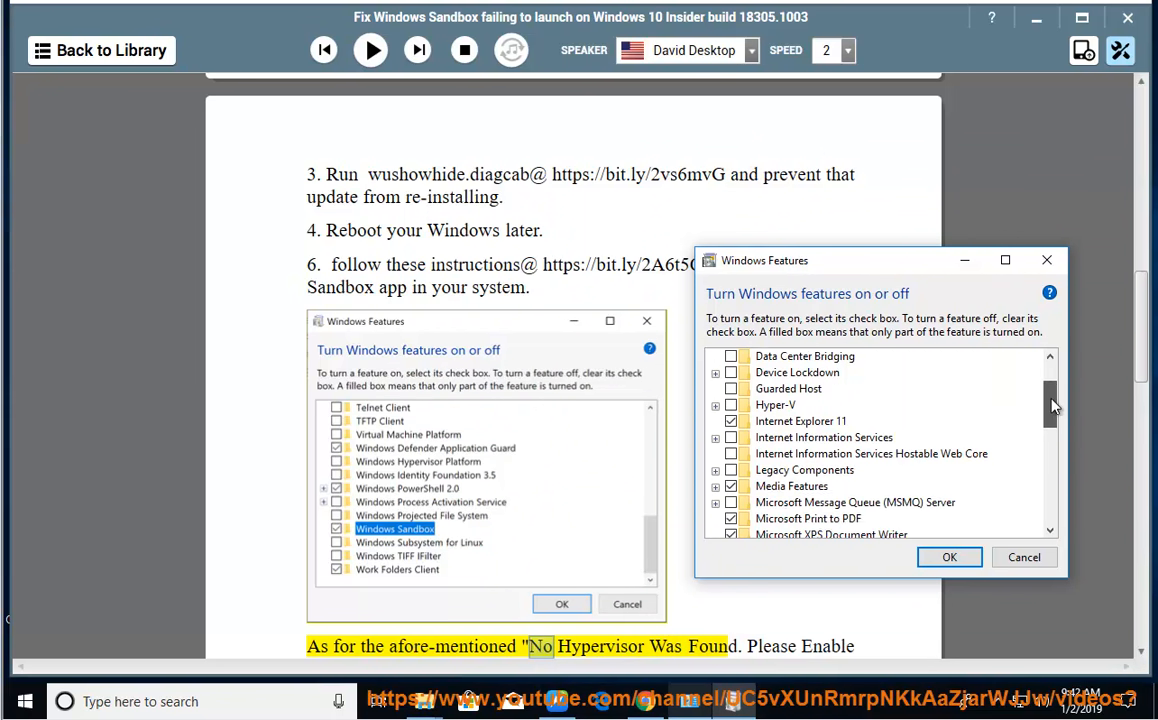
{"action": "scroll", "scroll_direction": "down", "scroll_amount": 3}
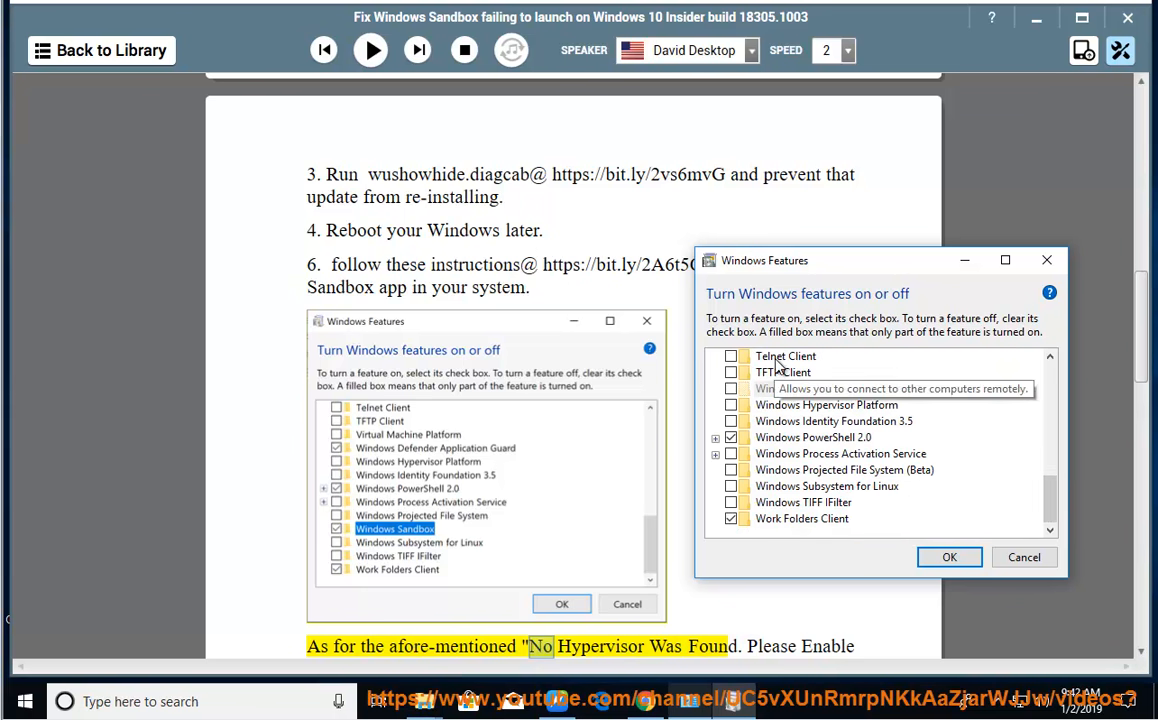
{"action": "mouse_move", "coordinate": [760, 502]}
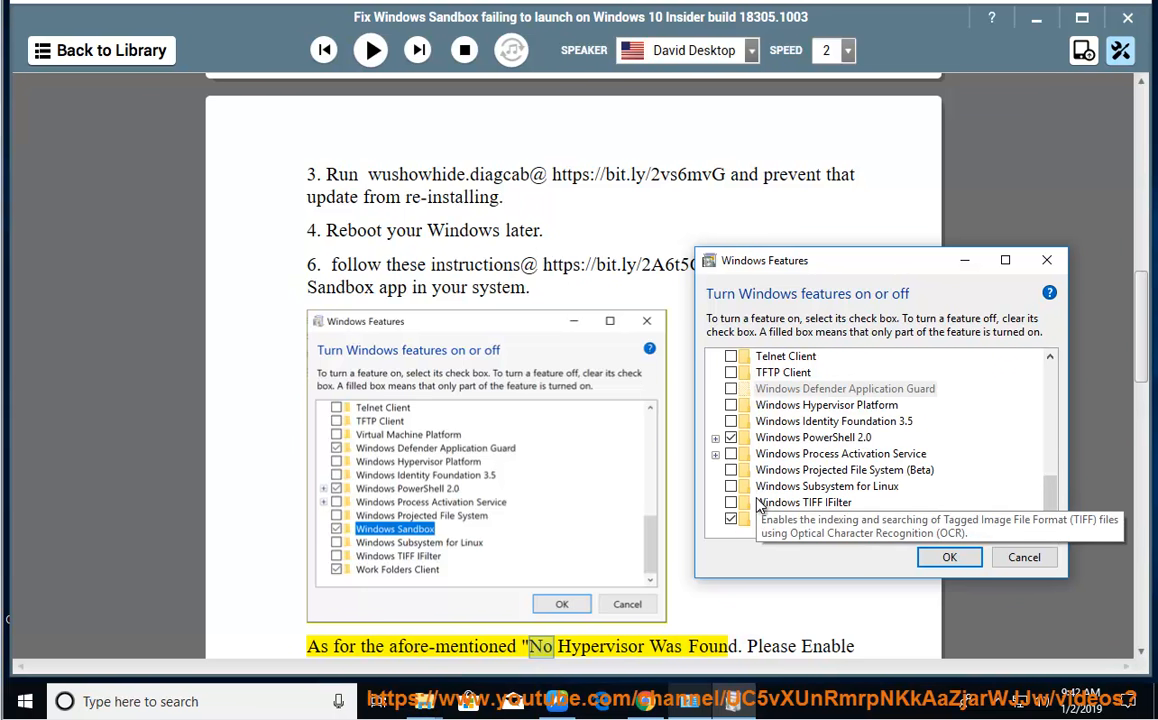
{"action": "mouse_move", "coordinate": [928, 572]}
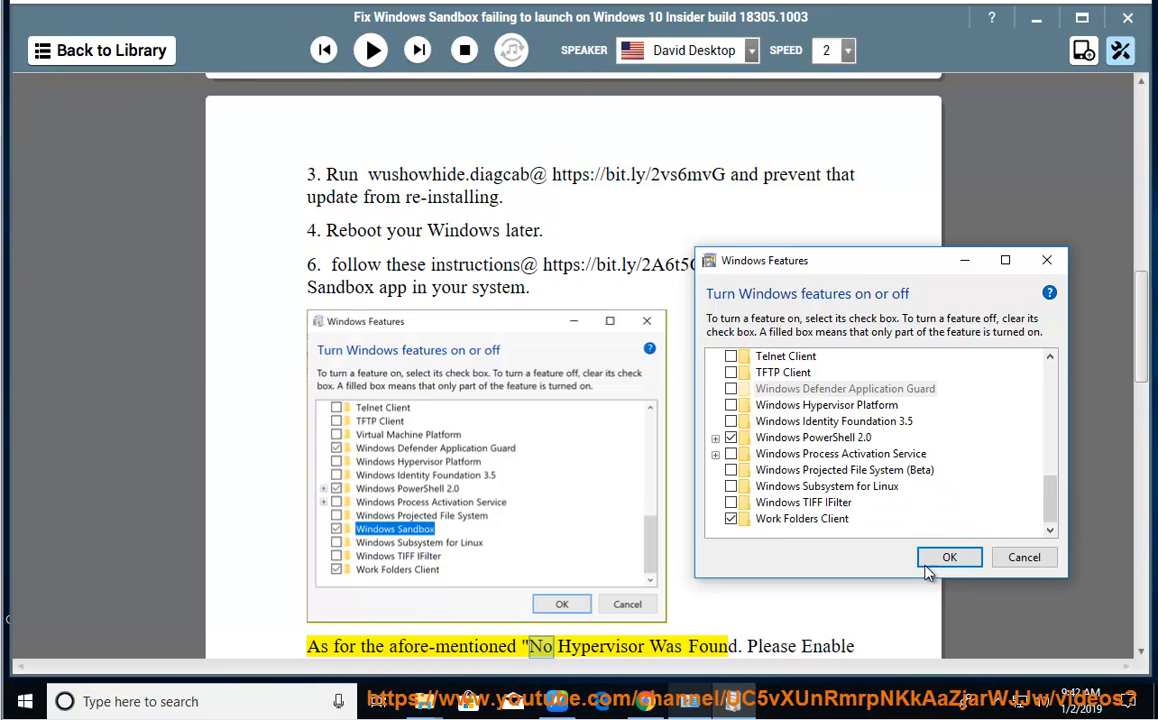
{"action": "mouse_move", "coordinate": [754, 486]}
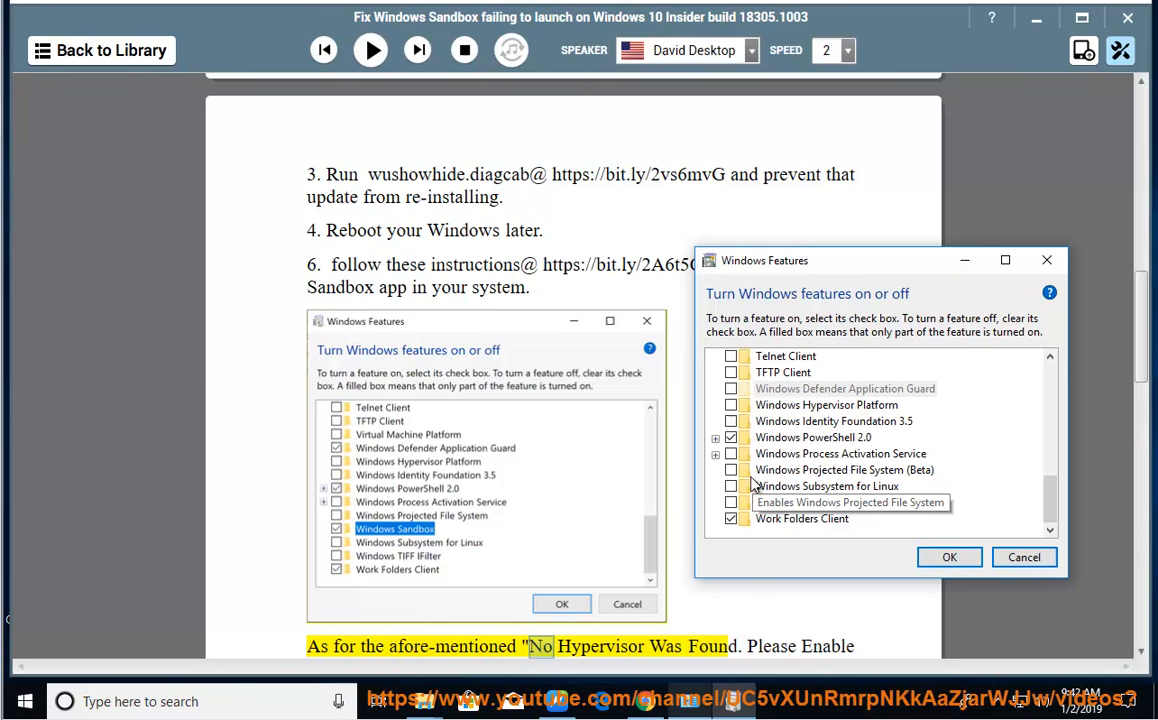
{"action": "left_click", "coordinate": [948, 556]}
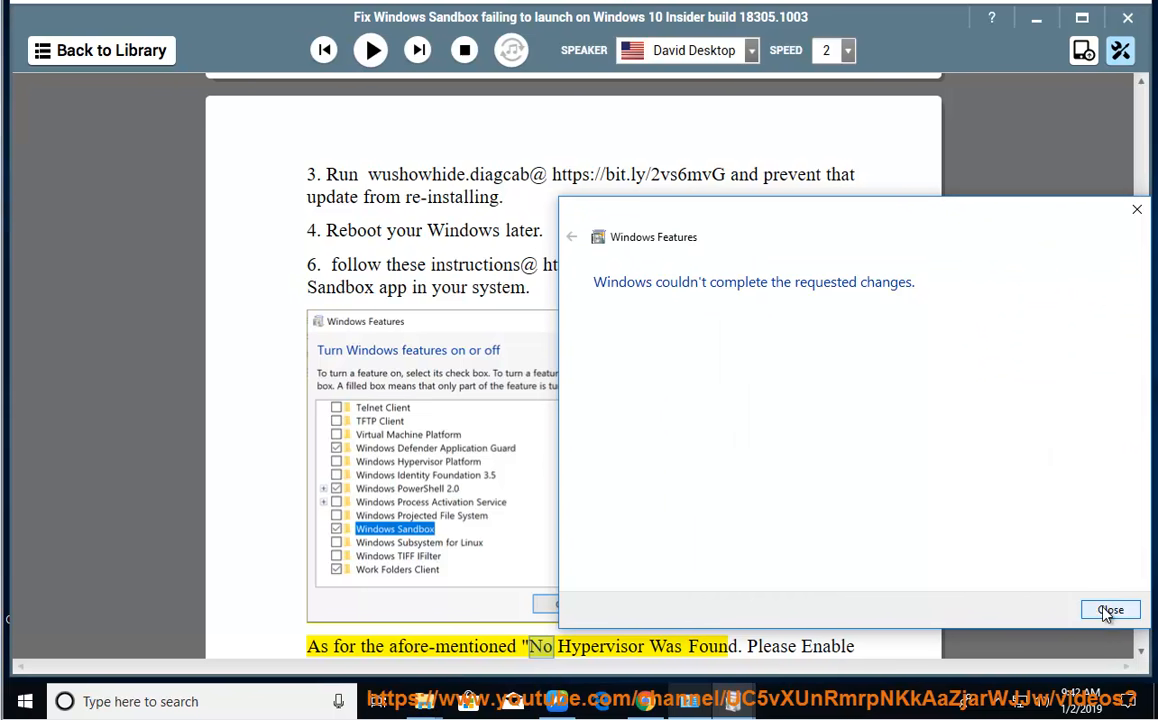
{"action": "left_click", "coordinate": [1110, 610]}
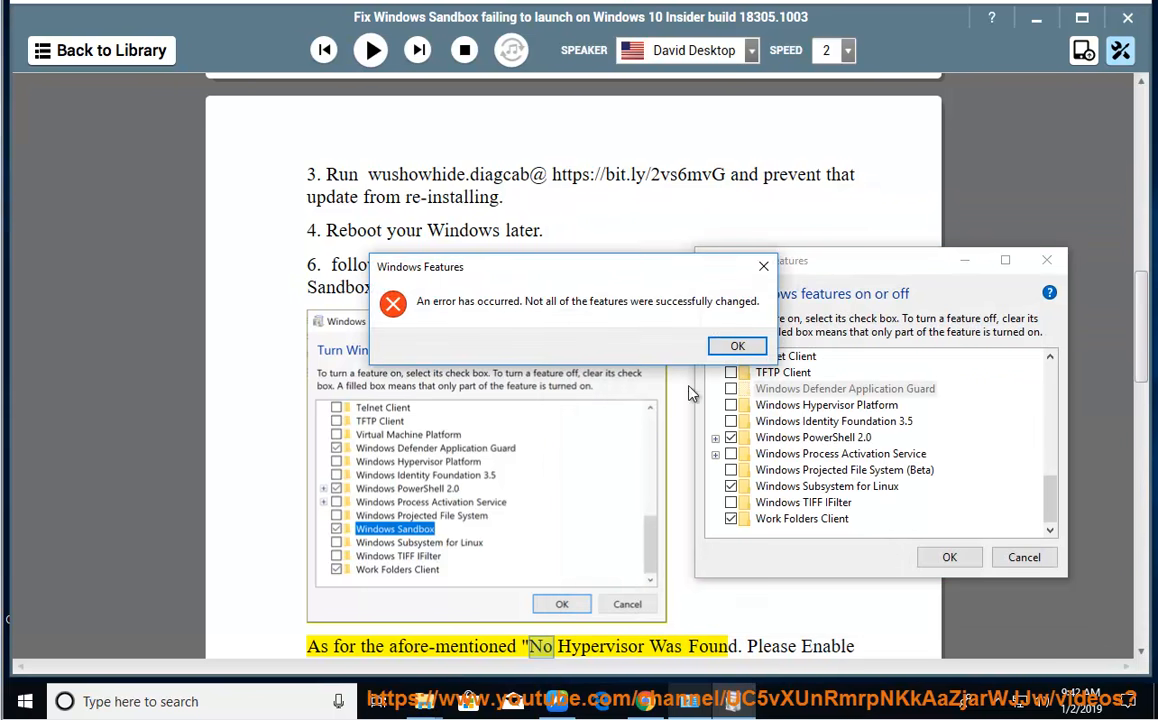
{"action": "left_click", "coordinate": [736, 344]}
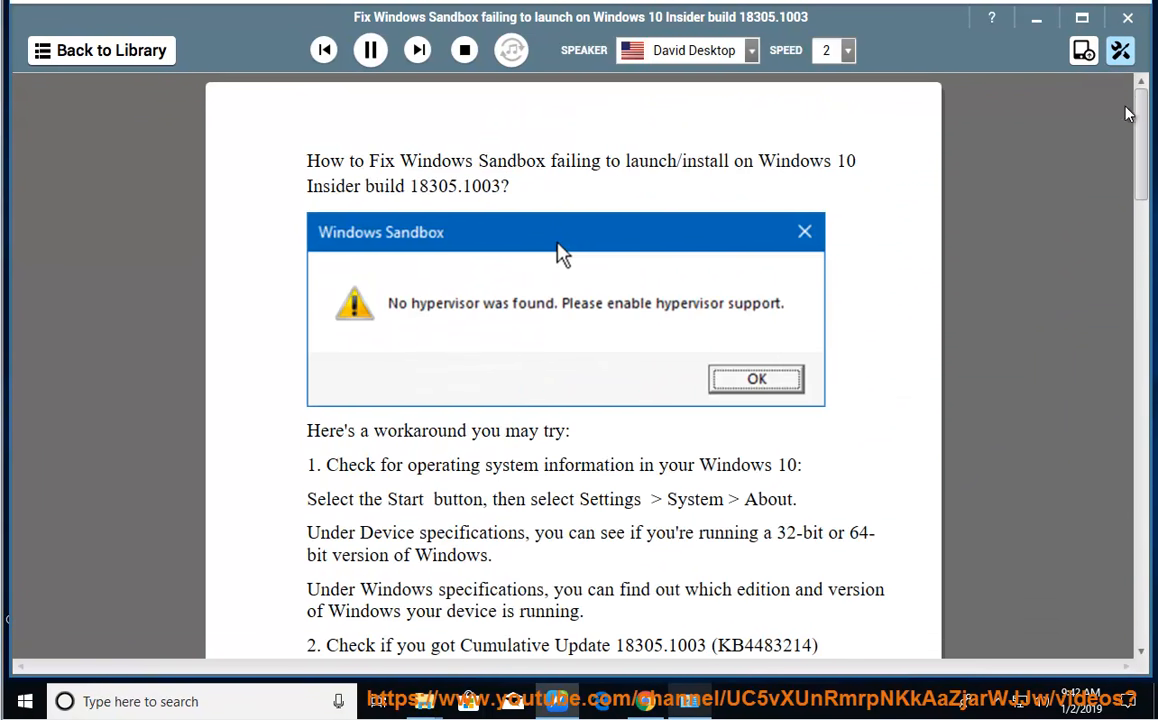
{"action": "scroll", "scroll_direction": "down", "scroll_amount": 3}
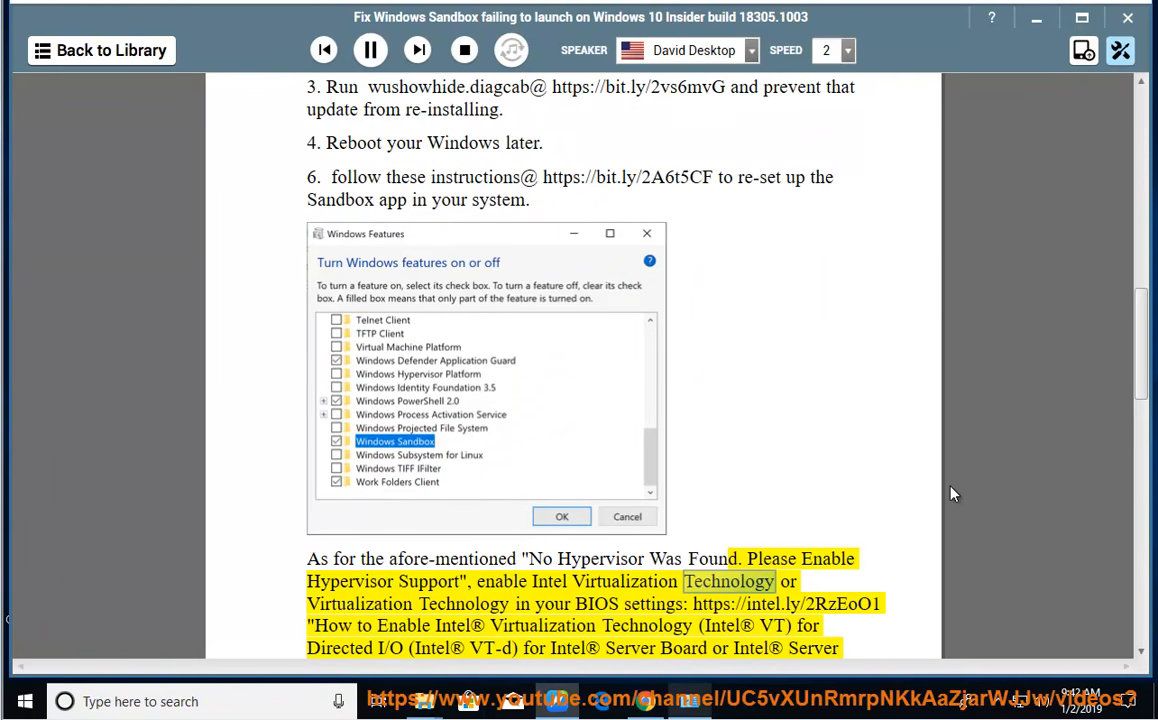
{"action": "scroll", "scroll_direction": "down", "scroll_amount": 3}
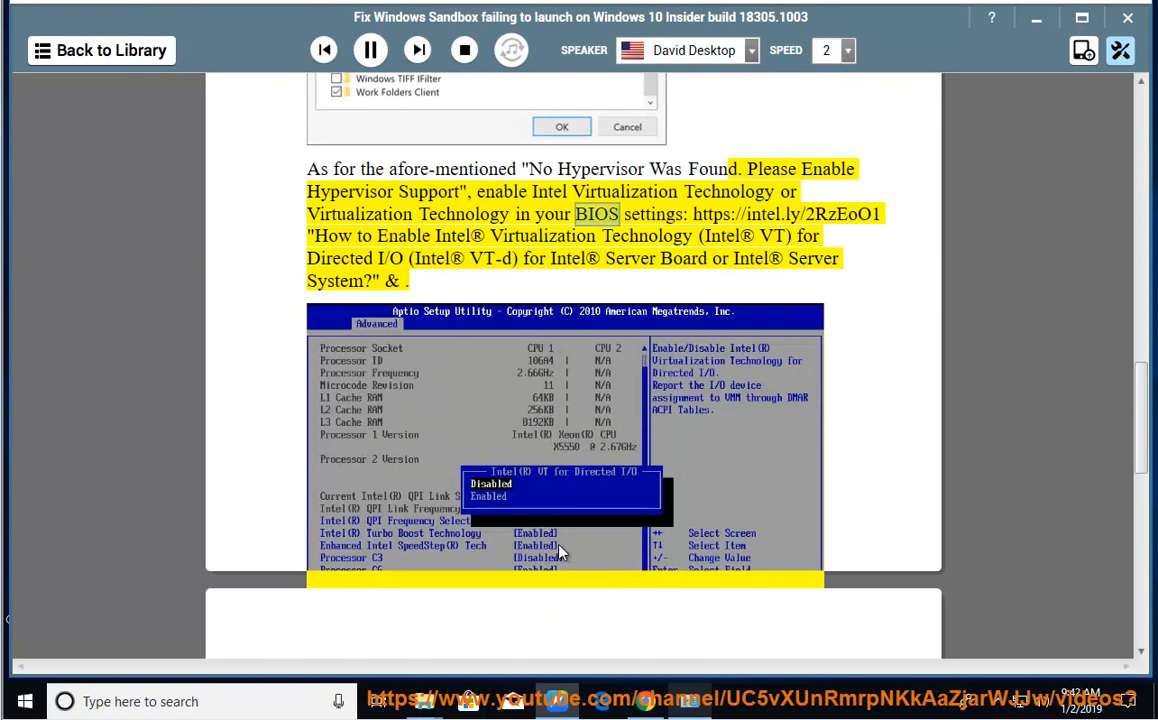